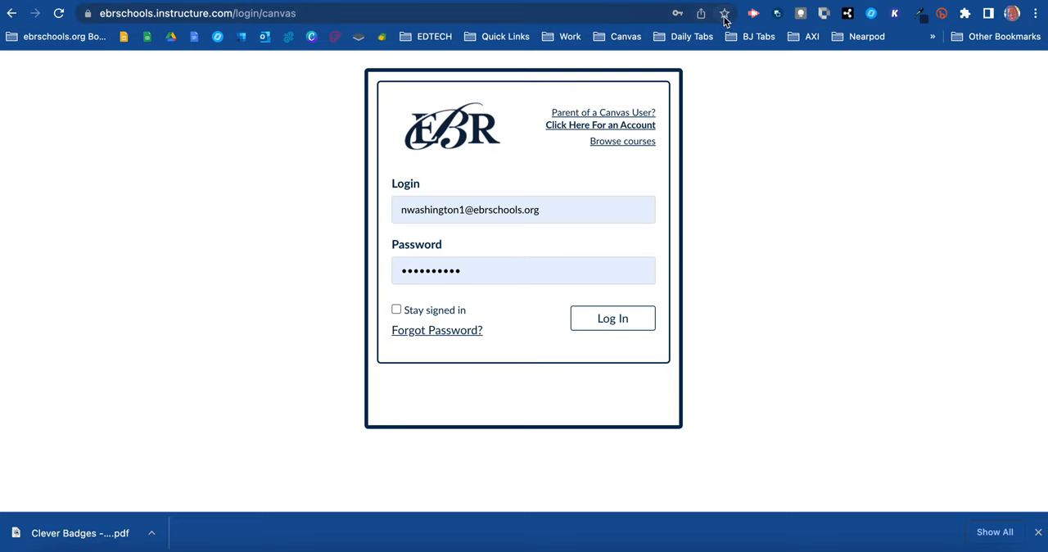
mouse_move(724, 14)
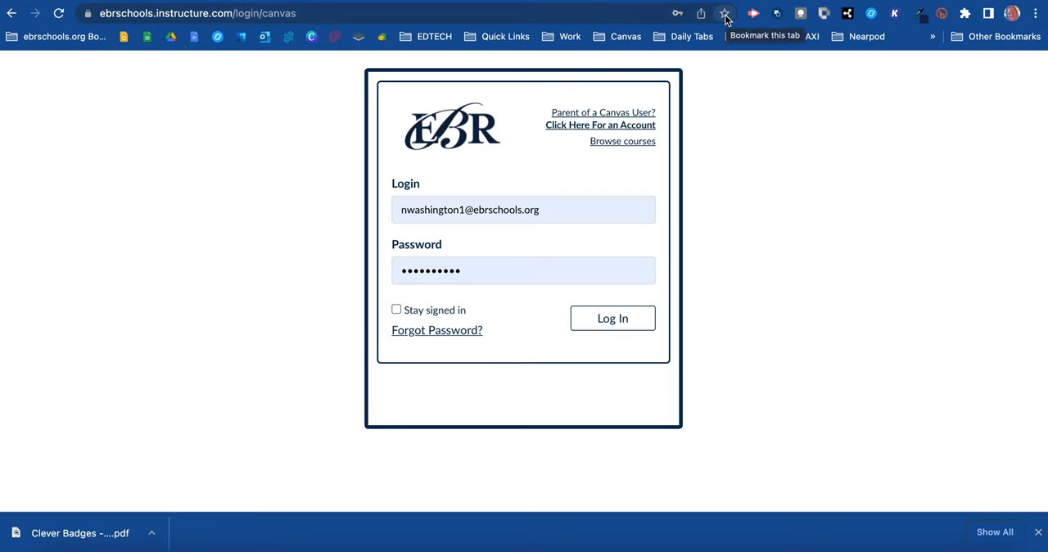
- Bookmark the Canvas login page to the Bookmarks Bar as 'Log In to Canvas', leaving the folder unchanged
left_click(724, 13)
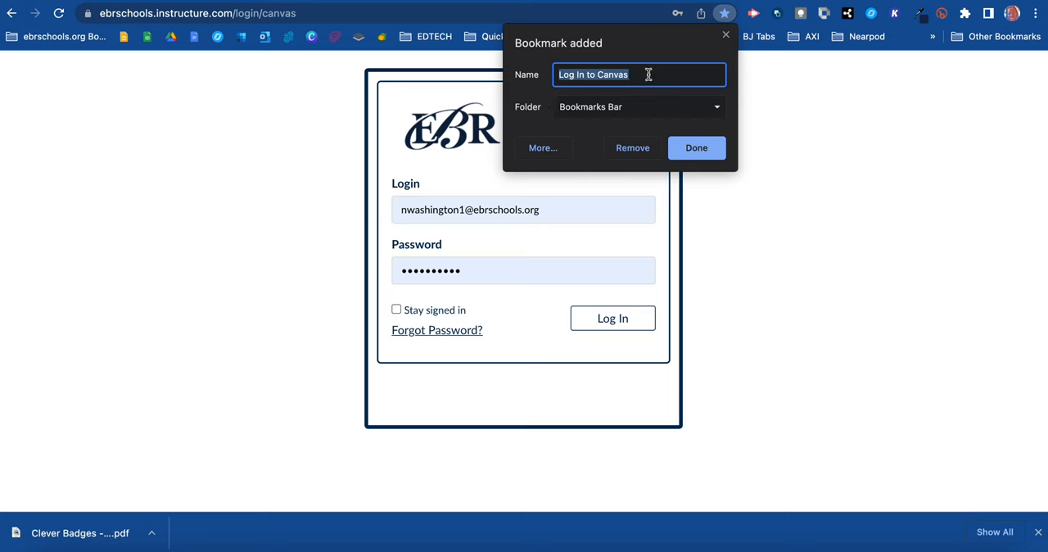
left_click(638, 107)
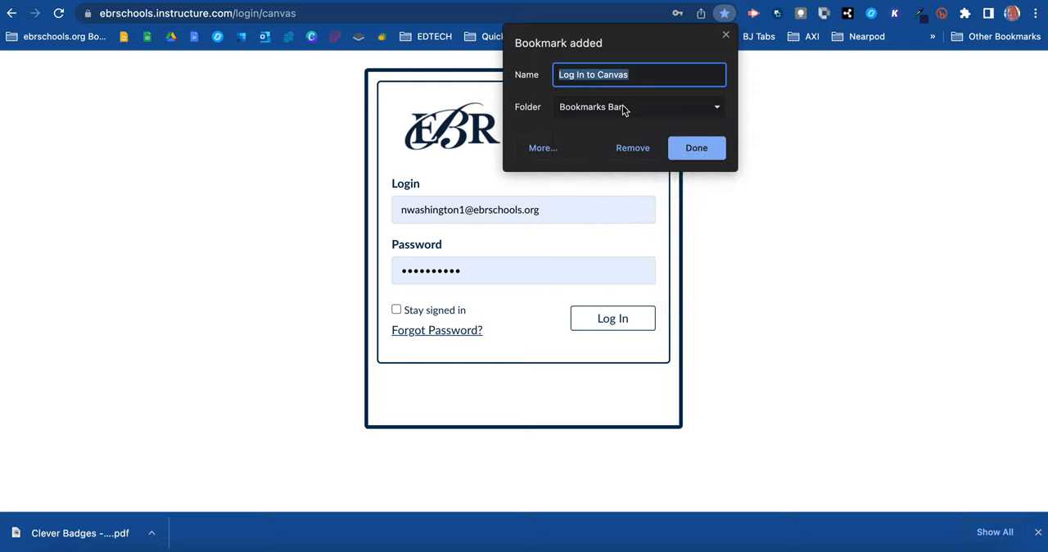
left_click(542, 147)
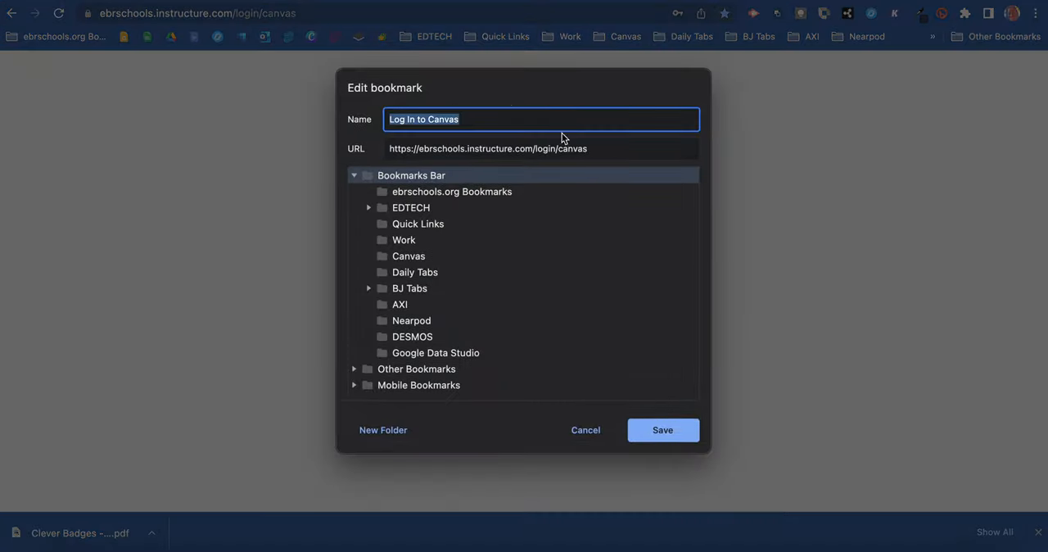
mouse_move(382, 429)
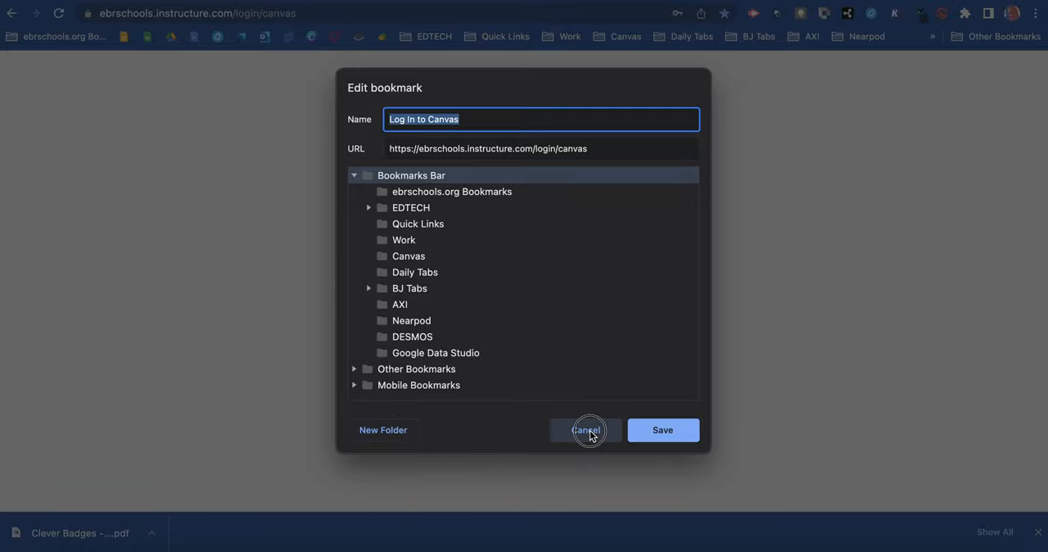
left_click(585, 430)
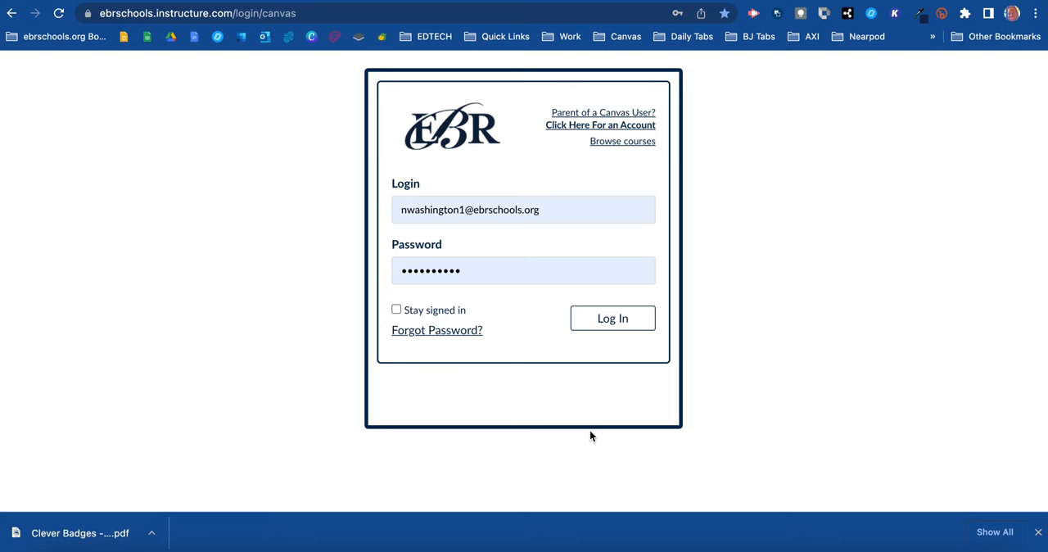
mouse_move(385, 44)
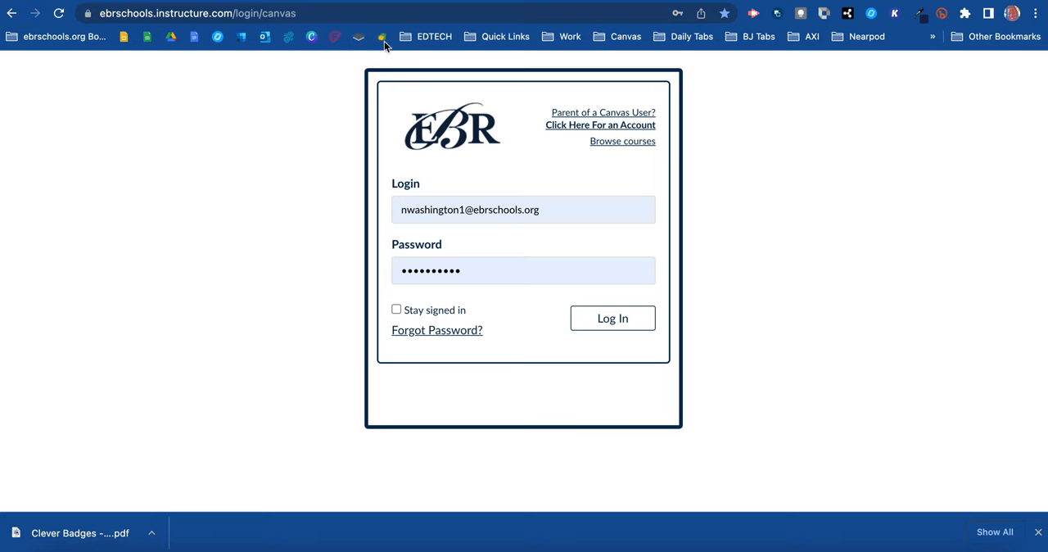
mouse_move(160, 34)
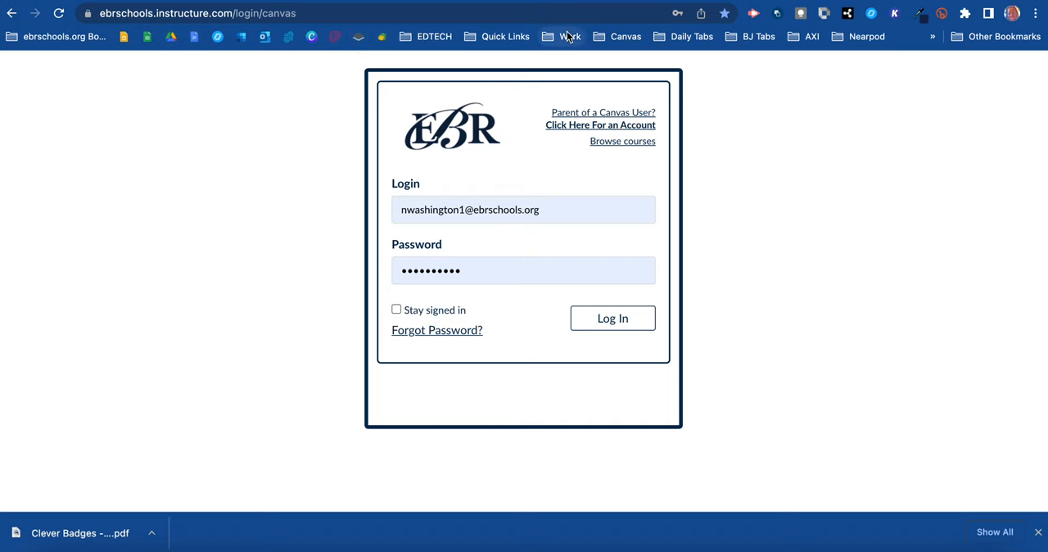
mouse_move(307, 35)
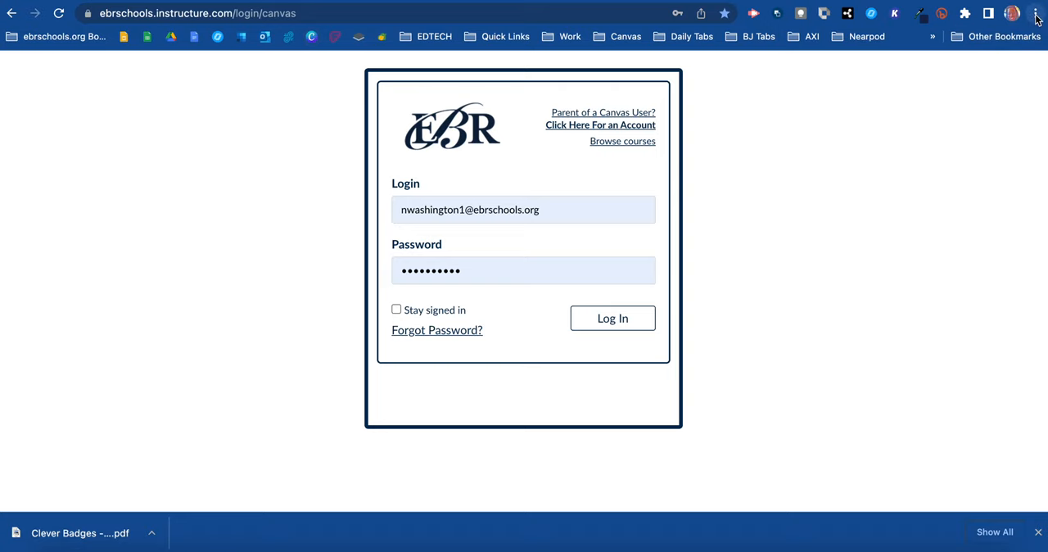
- Open the Bookmark Manager from the Chrome menu's Bookmarks submenu
left_click(1035, 13)
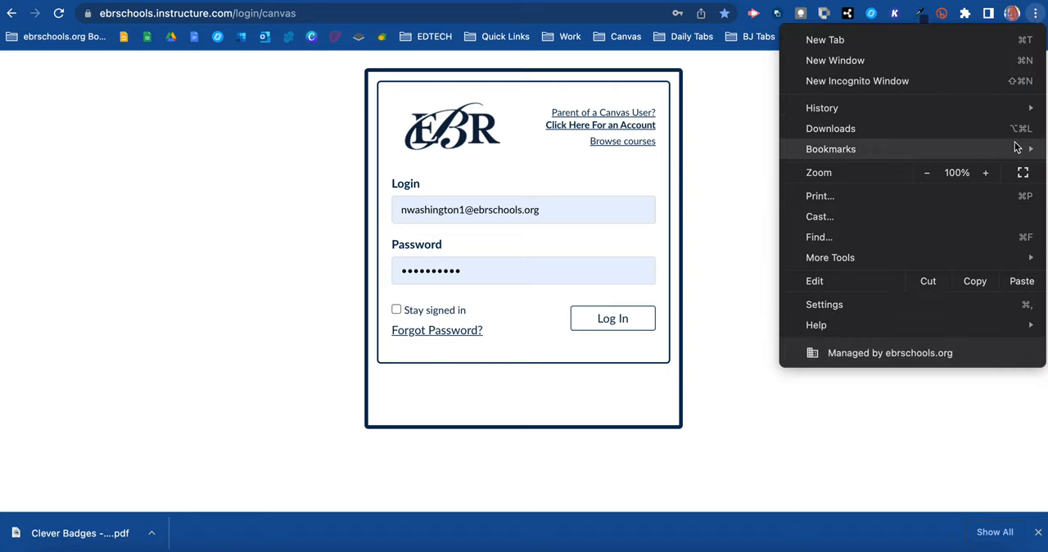
left_click(831, 149)
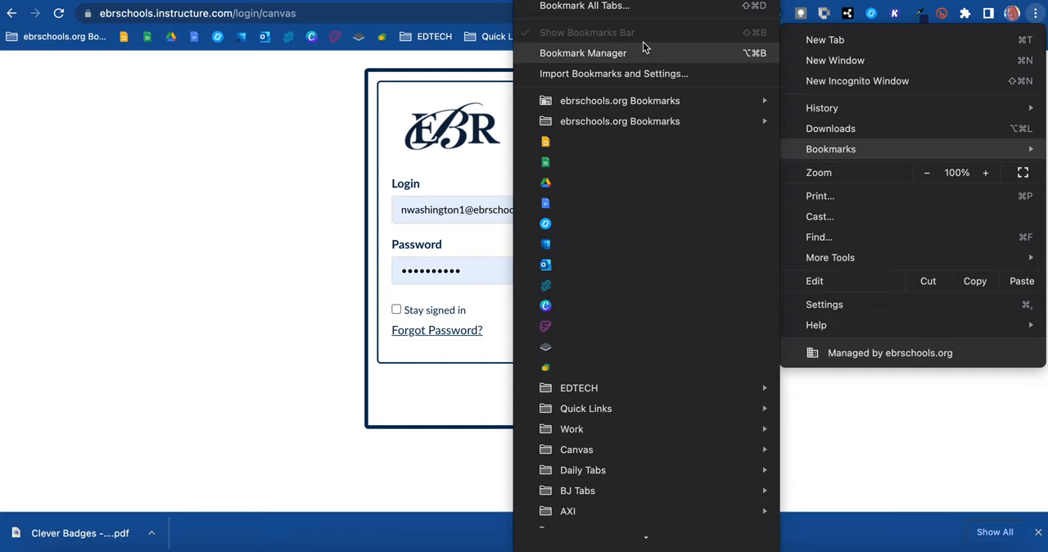
left_click(583, 52)
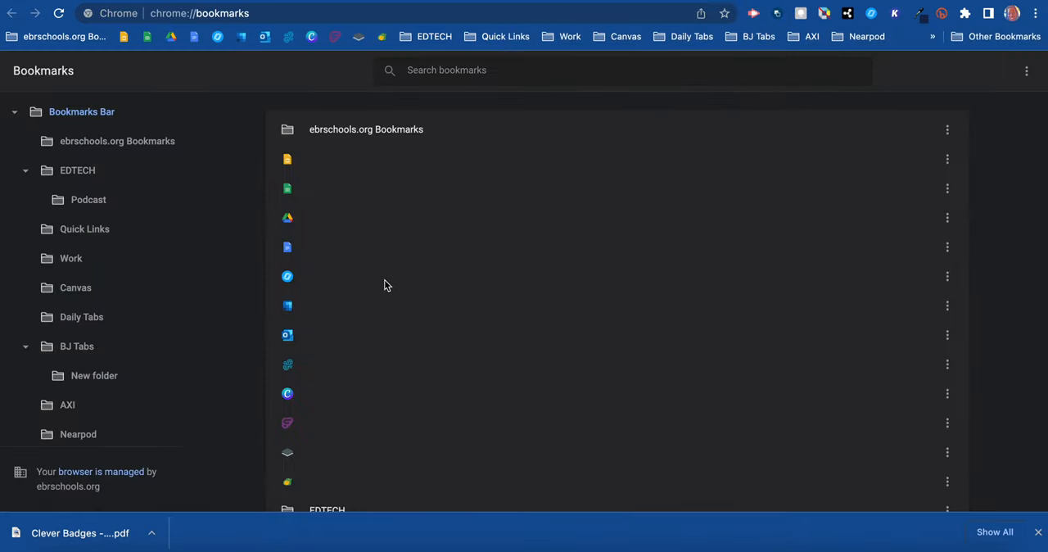
- Scroll the Bookmark Manager list down to DESMOS, Google Data Studio and Log In to Canvas
scroll("down", 3)
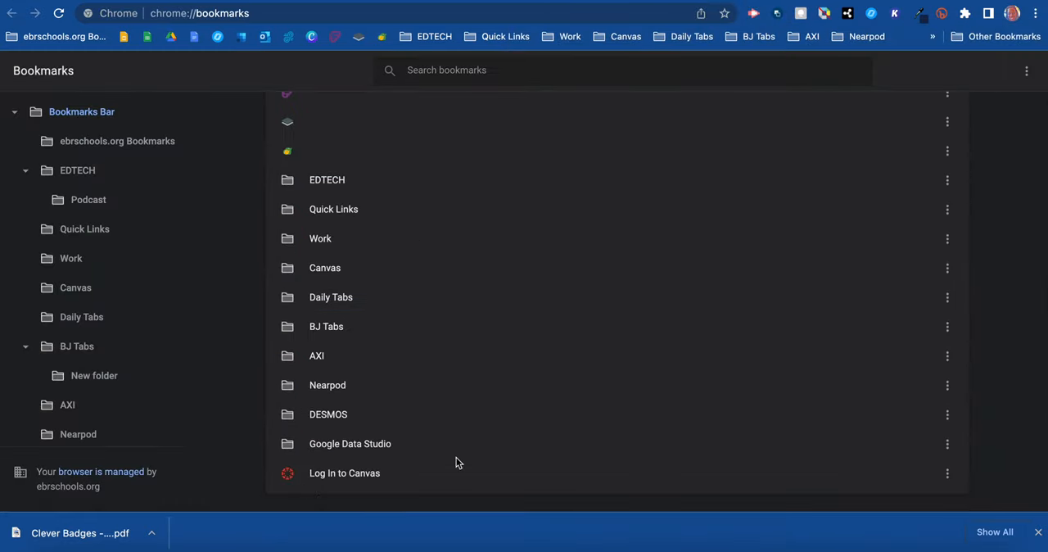
mouse_move(354, 477)
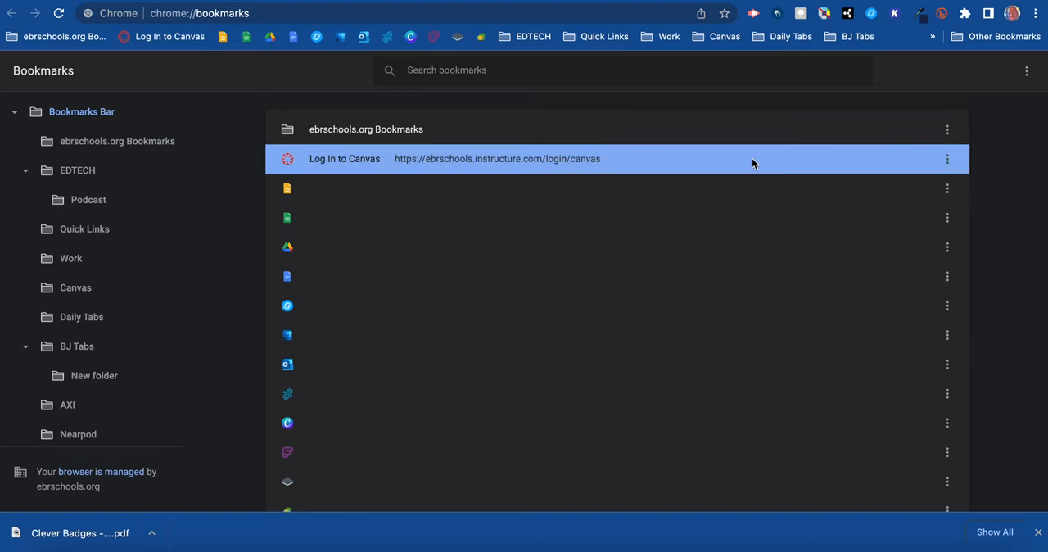
mouse_move(260, 46)
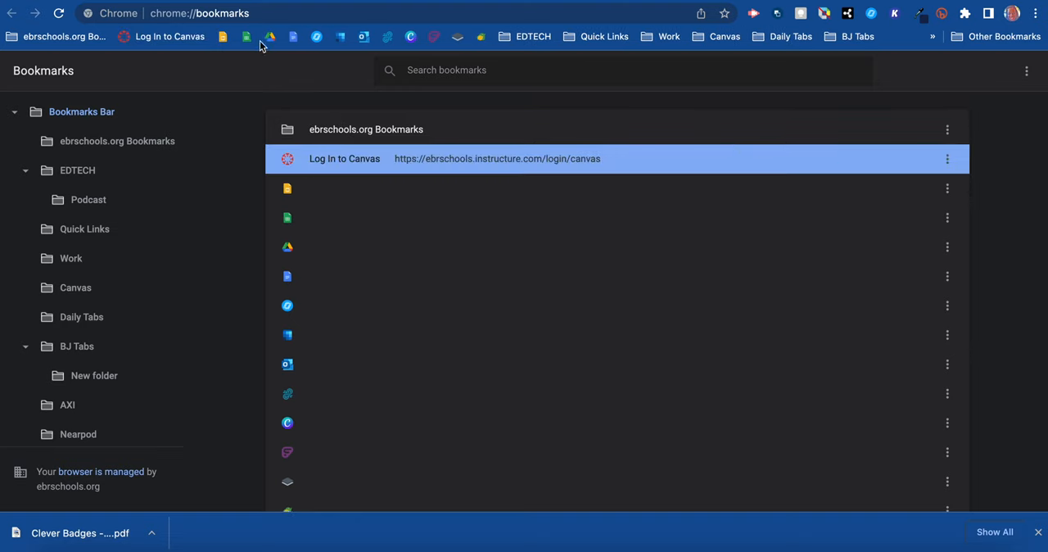
mouse_move(383, 39)
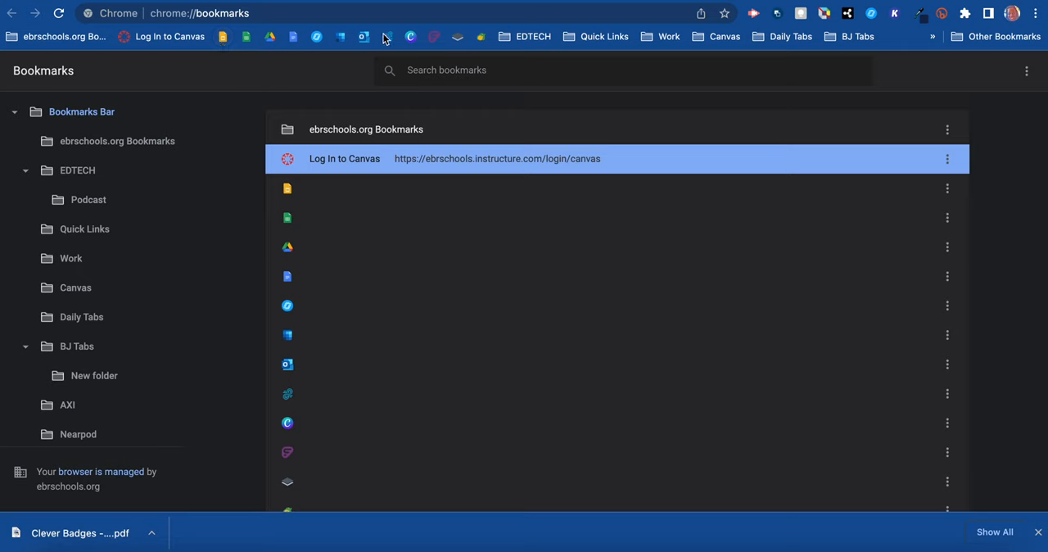
mouse_move(311, 53)
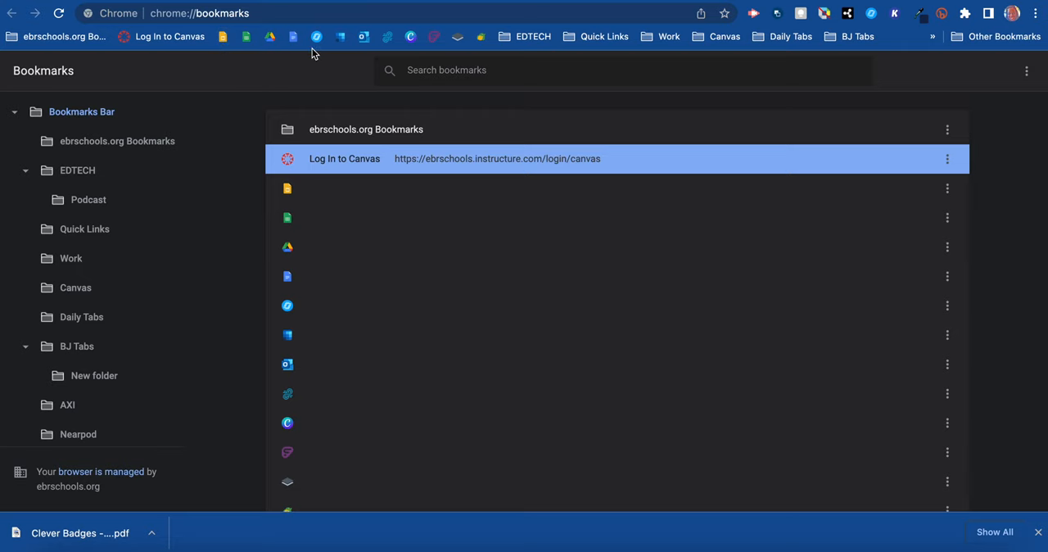
mouse_move(414, 52)
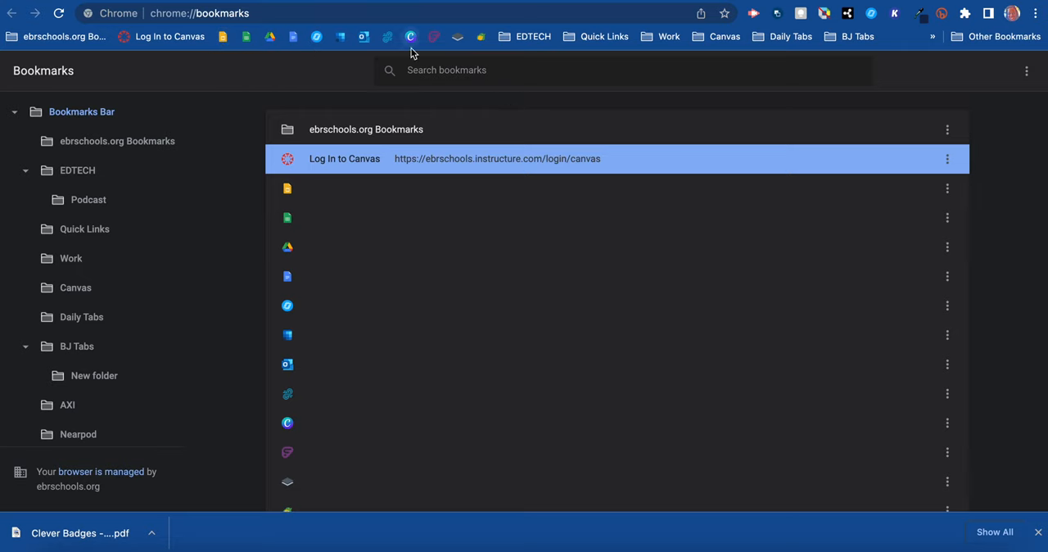
mouse_move(504, 159)
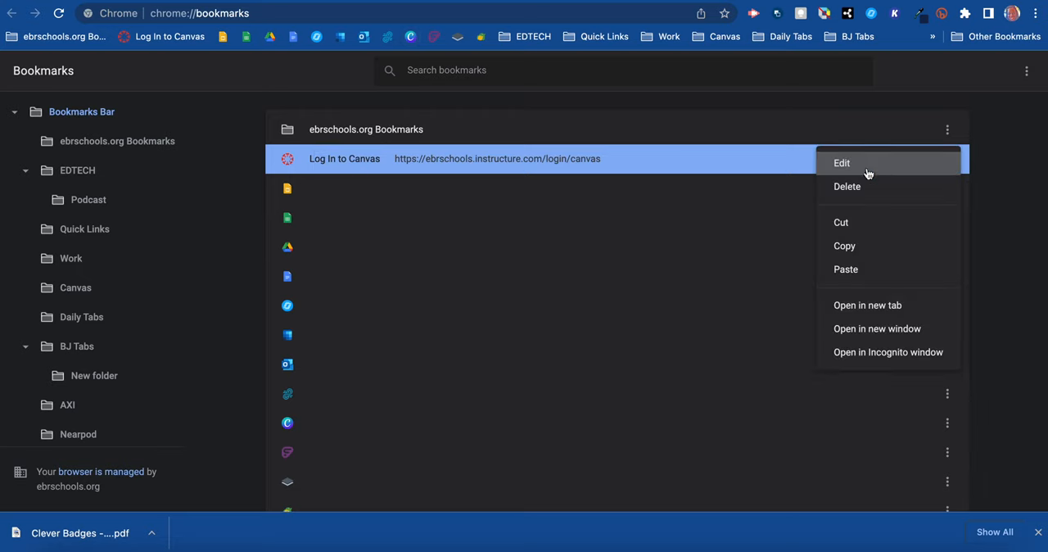
- Edit the Log In to Canvas bookmark and save it with an empty name
left_click(841, 162)
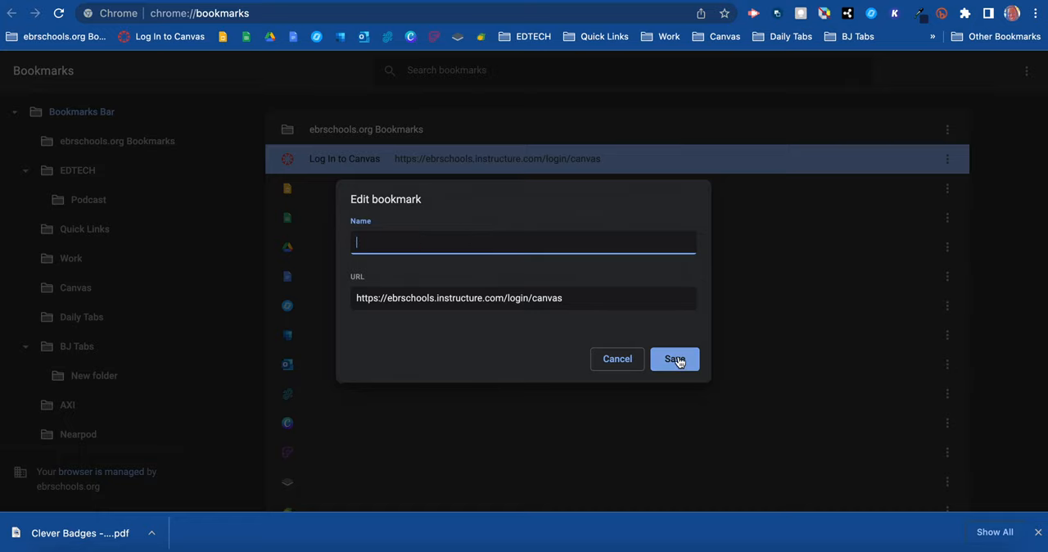
left_click(673, 358)
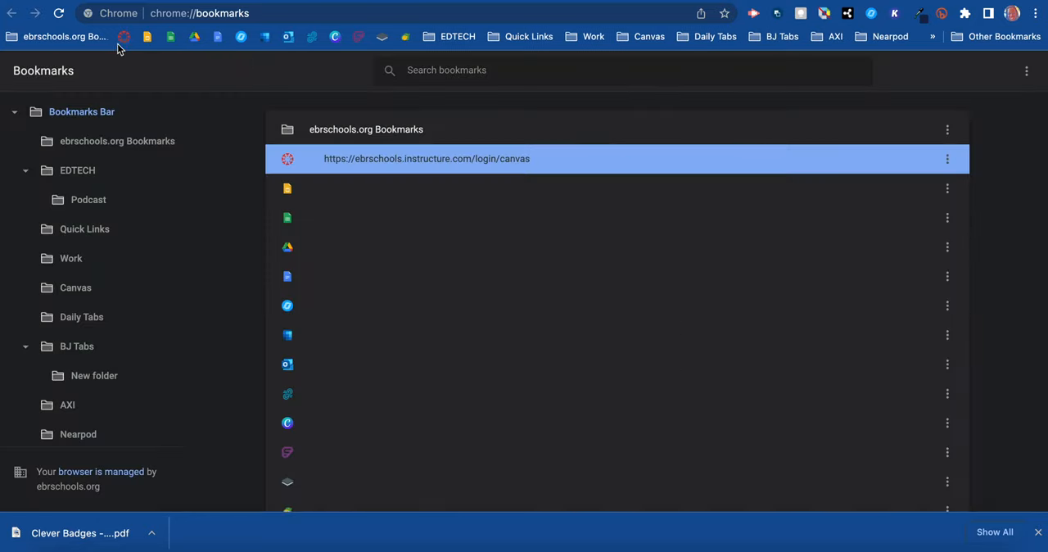
mouse_move(125, 36)
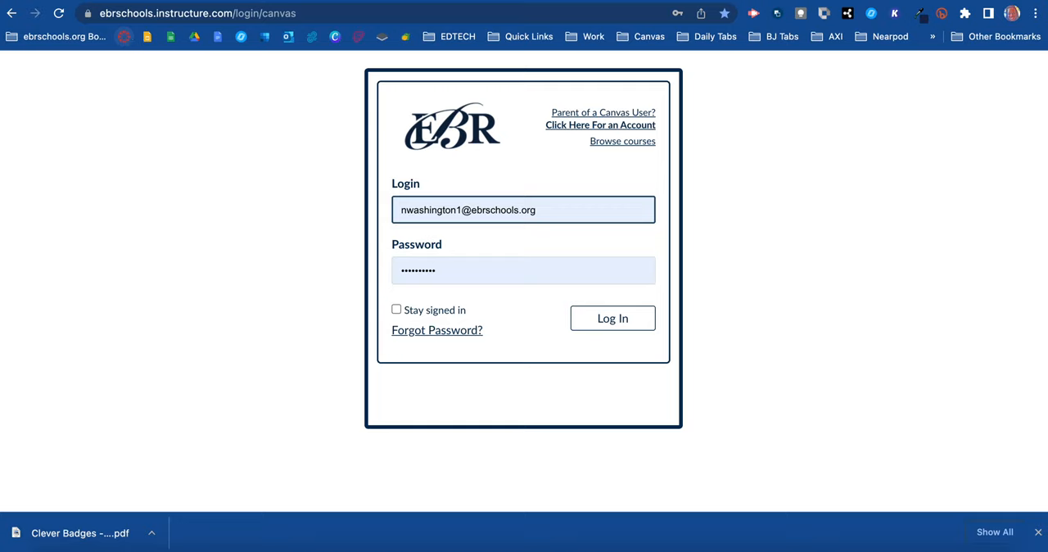
- Bookmark 'Clever | Select User' into a new bookmarks-bar folder named 'Clever'
left_click(612, 318)
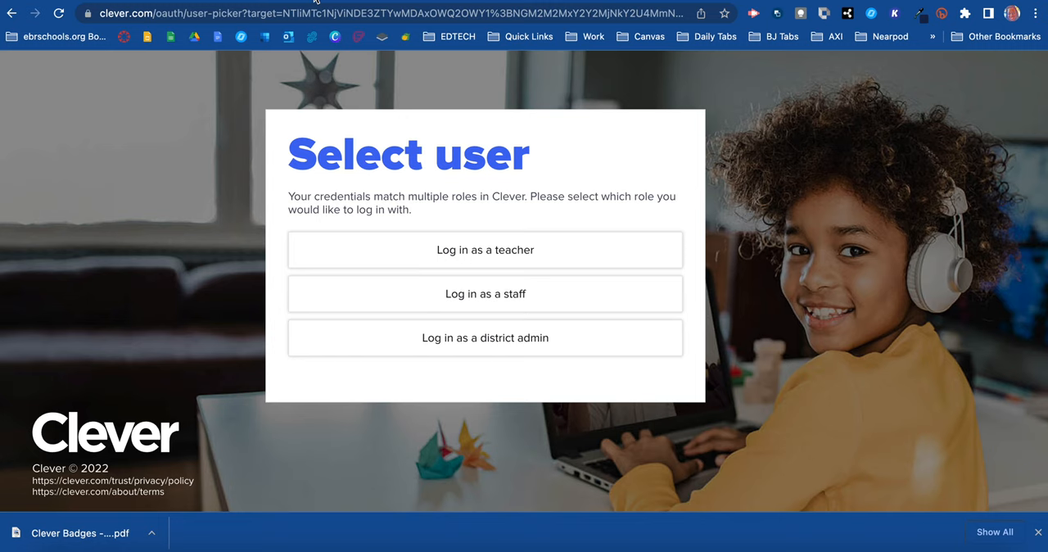
mouse_move(70, 237)
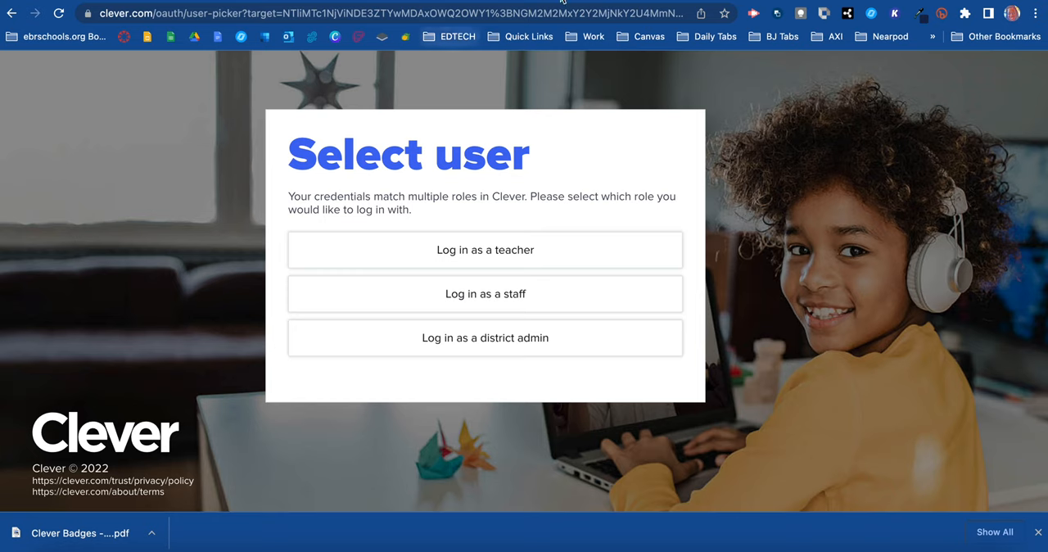
left_click(723, 13)
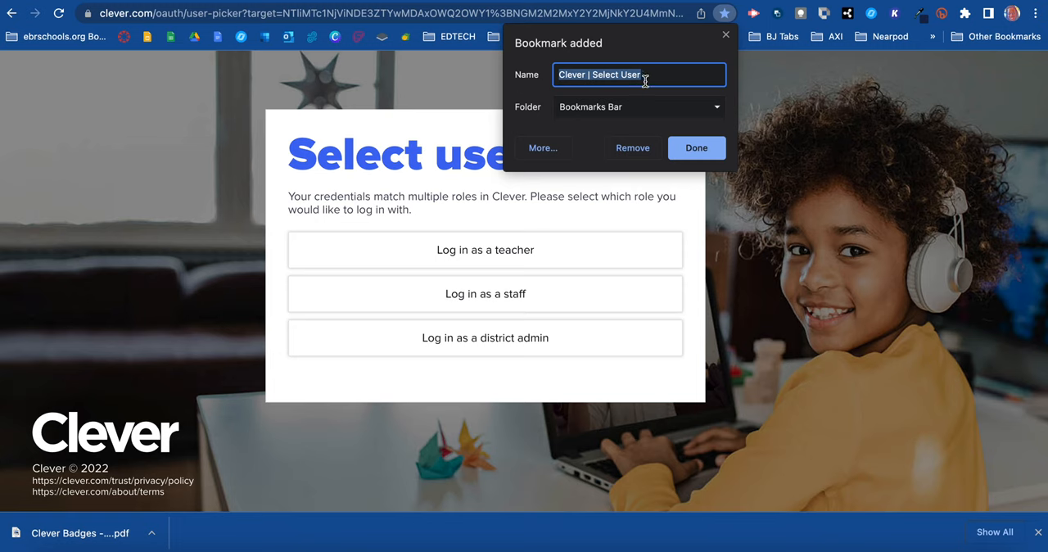
left_click(716, 107)
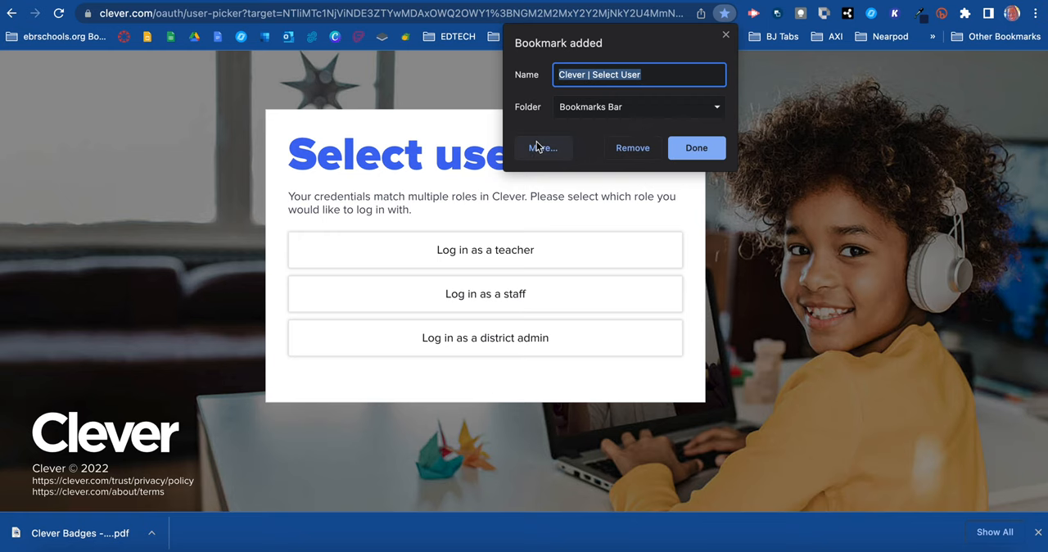
left_click(542, 148)
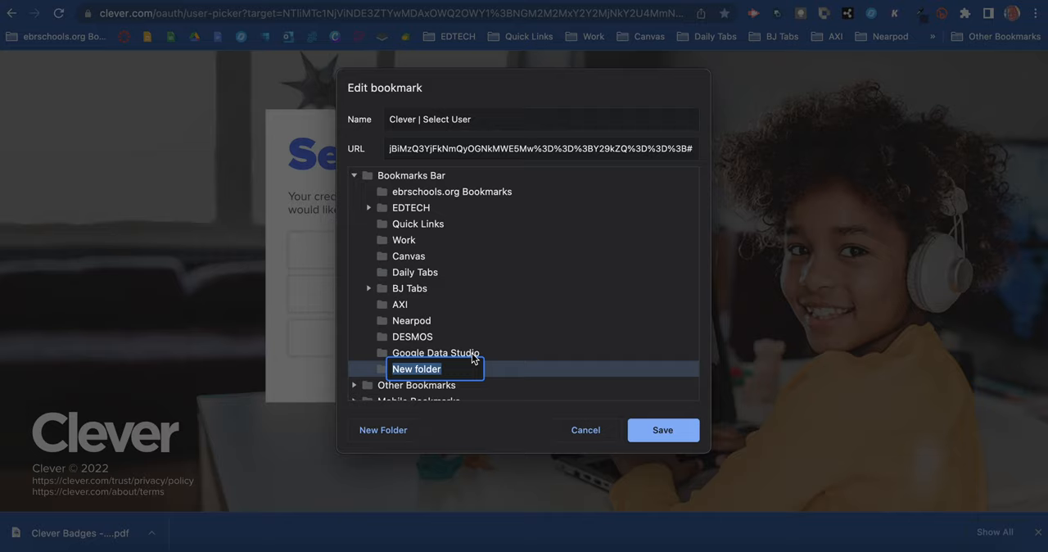
type("C")
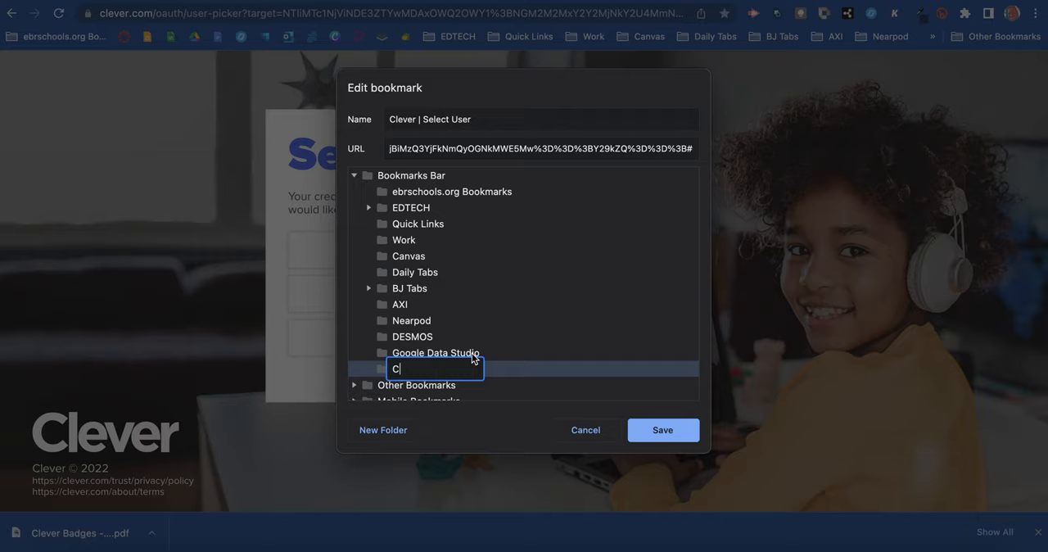
type("lever")
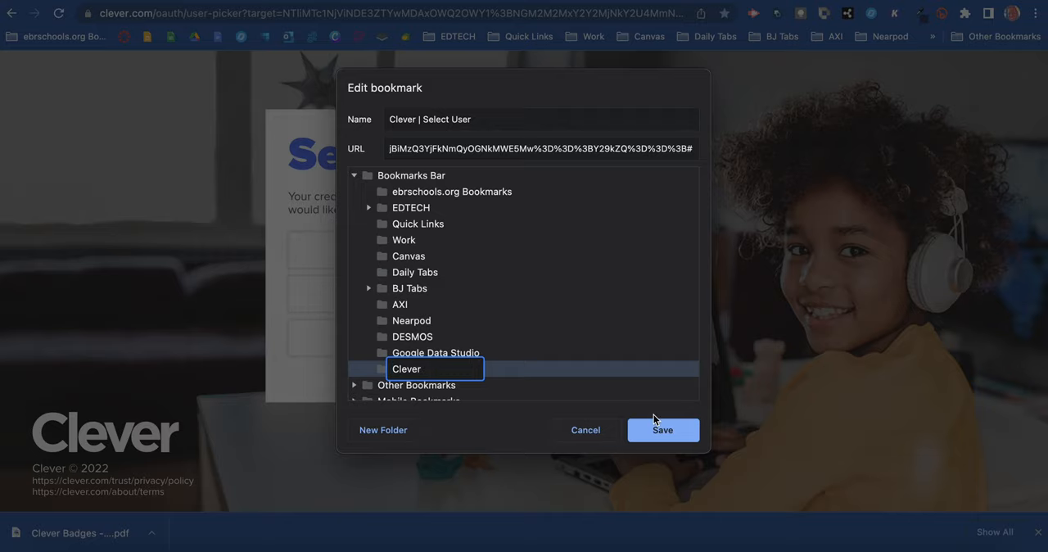
left_click(663, 430)
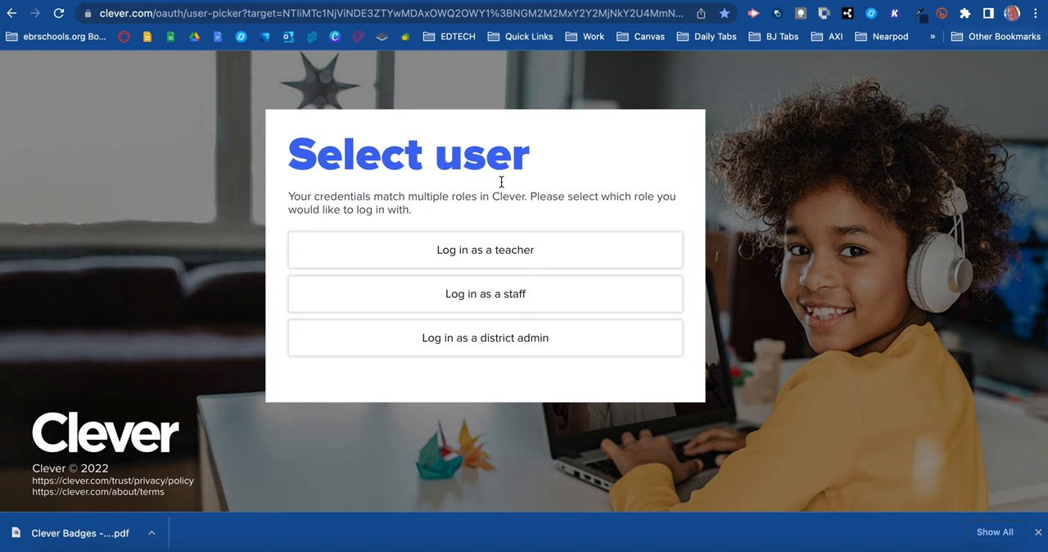
mouse_move(466, 203)
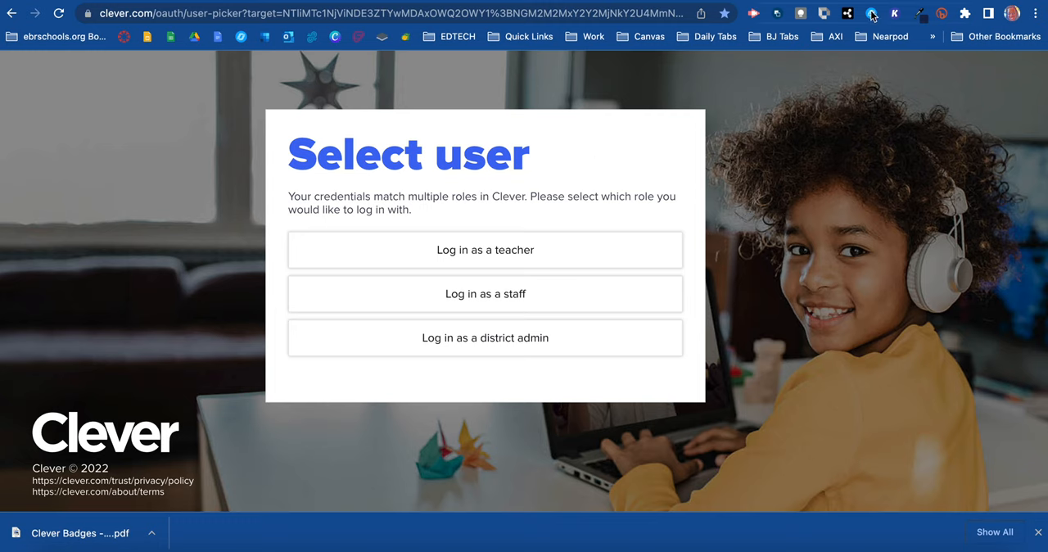
- In Bookmark Manager, drag the Clever folder up behind the two icon-only bookmarks
left_click(1034, 13)
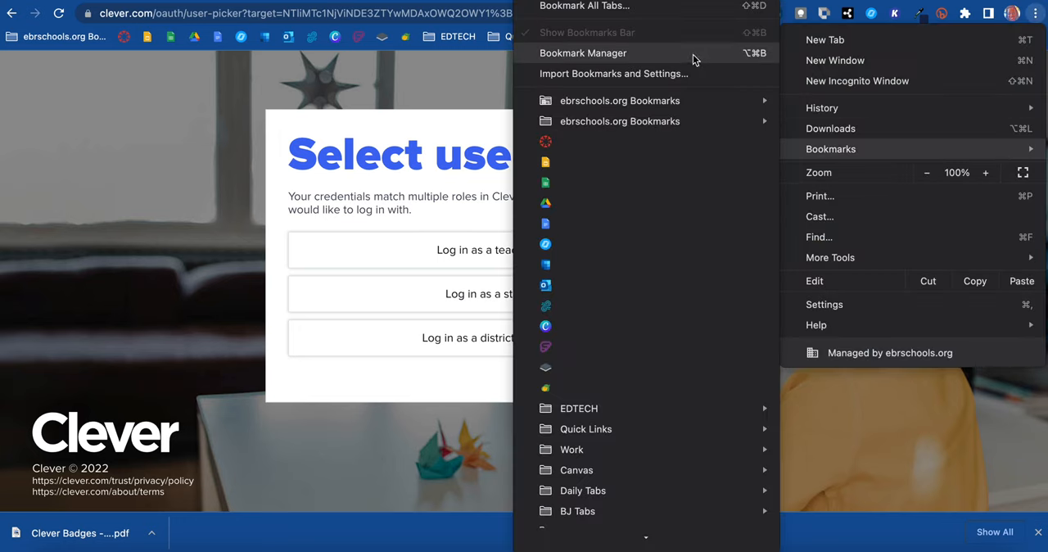
left_click(583, 52)
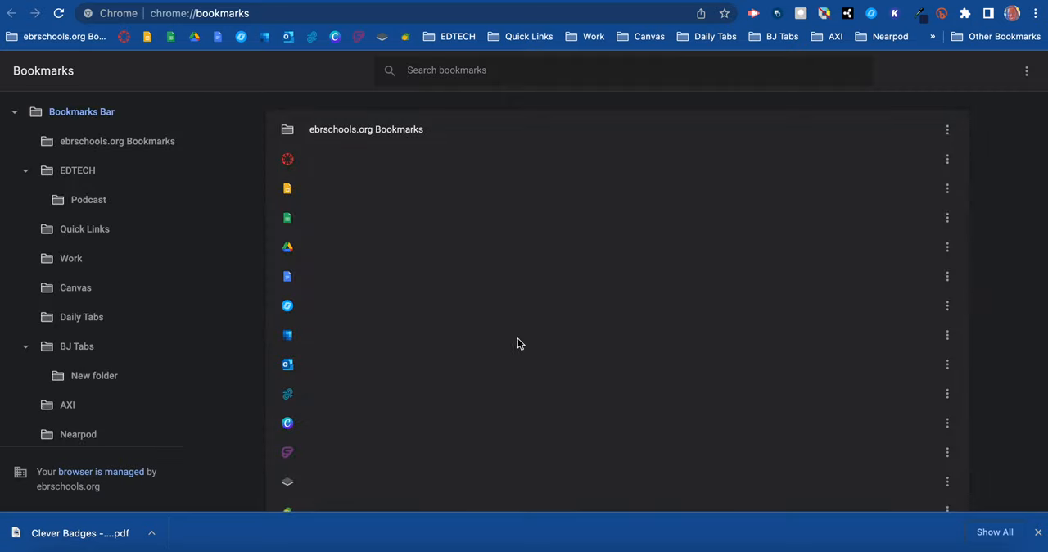
scroll("down", 3)
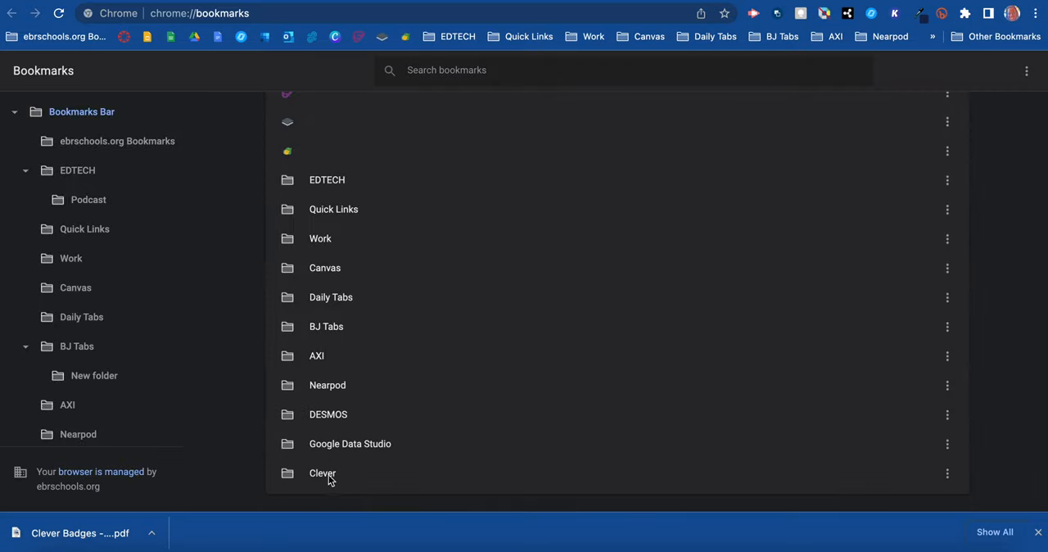
mouse_move(323, 473)
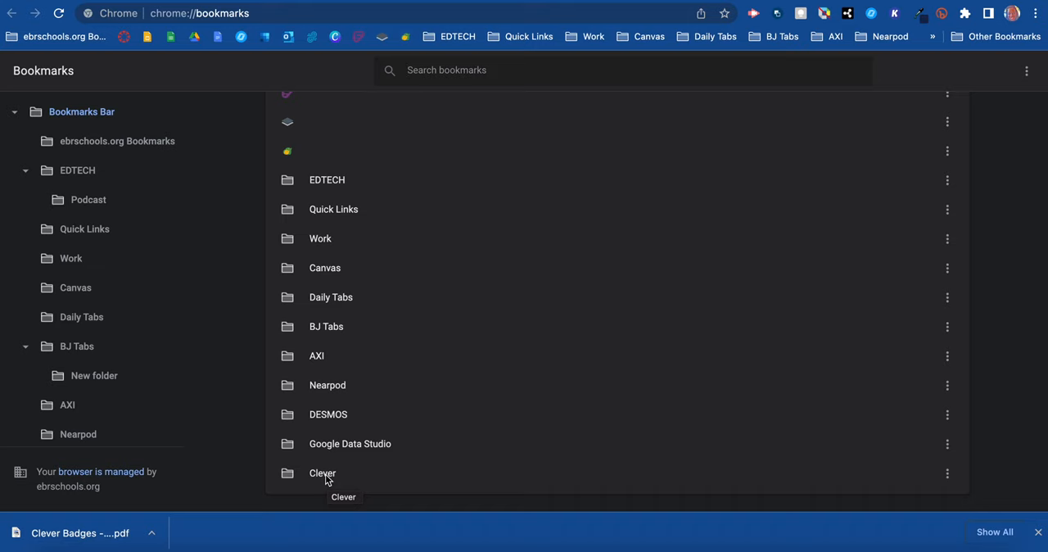
left_click_drag(323, 472, 332, 135)
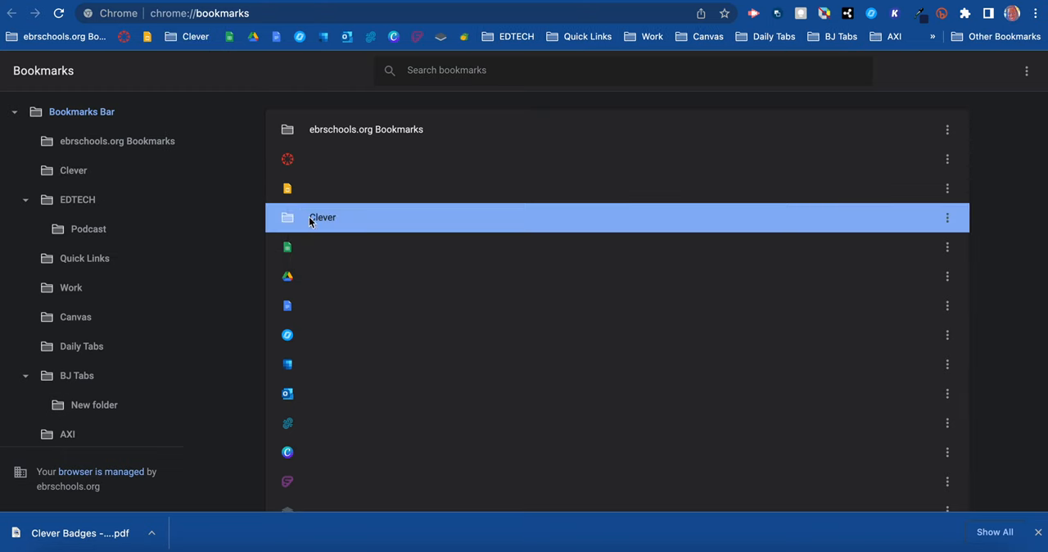
mouse_move(296, 221)
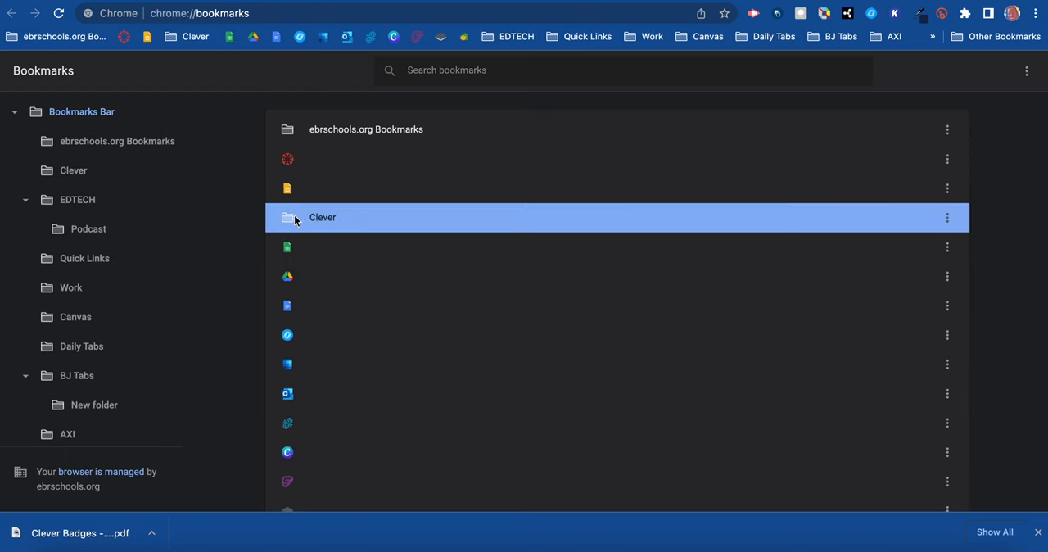
mouse_move(333, 225)
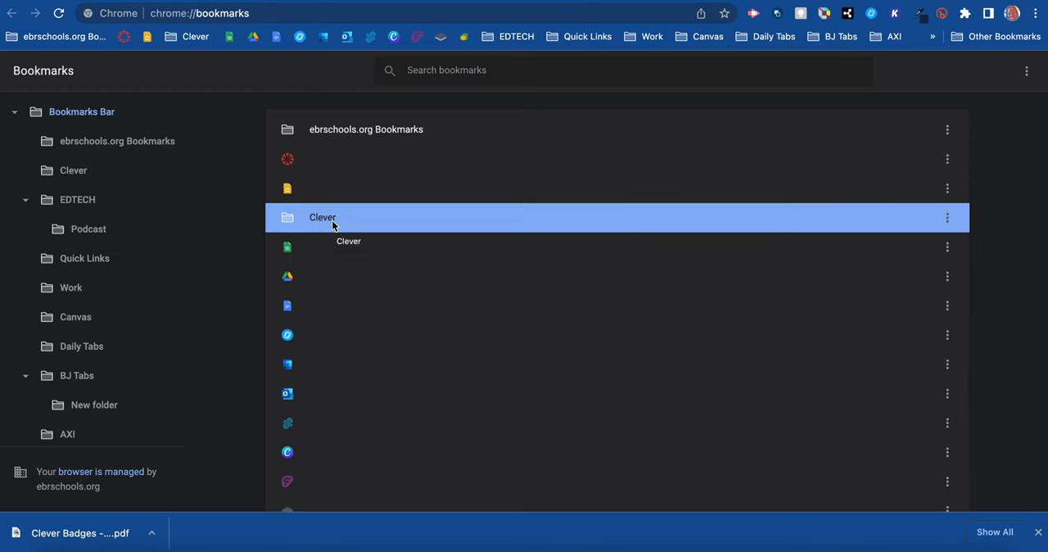
- Scroll down, open the Clever folder's actions menu, and close it unchanged
scroll("down", 3)
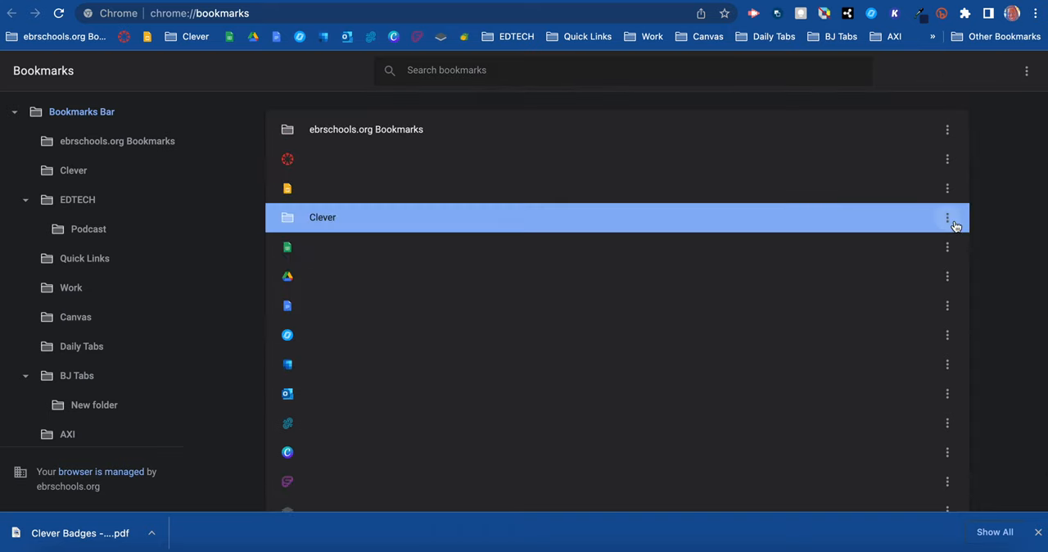
left_click(946, 217)
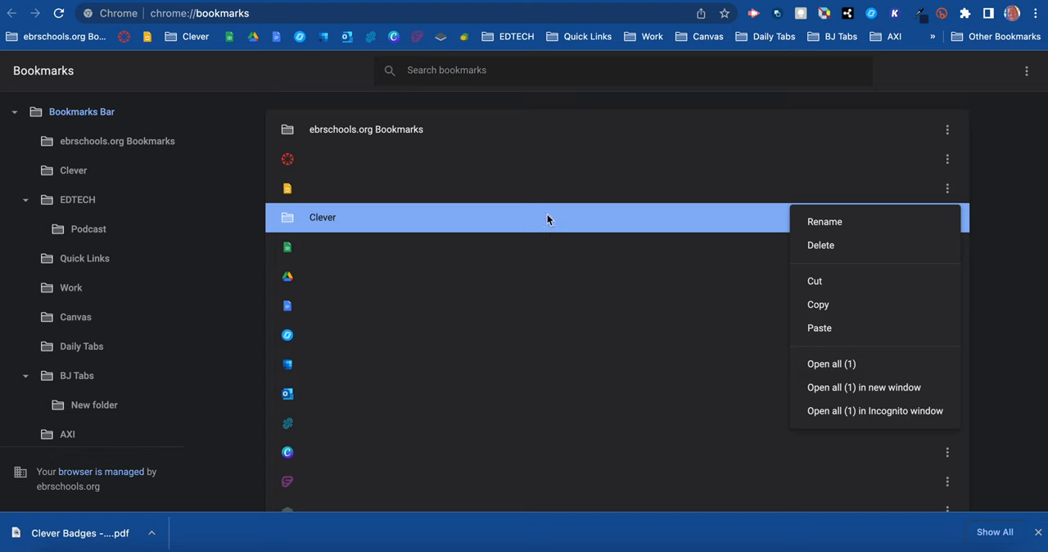
left_click(395, 237)
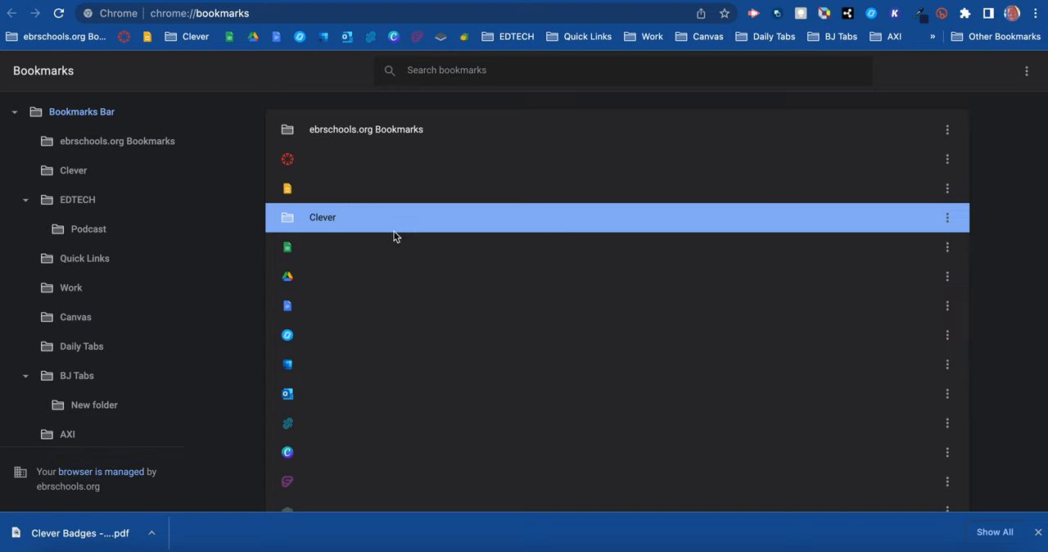
mouse_move(195, 36)
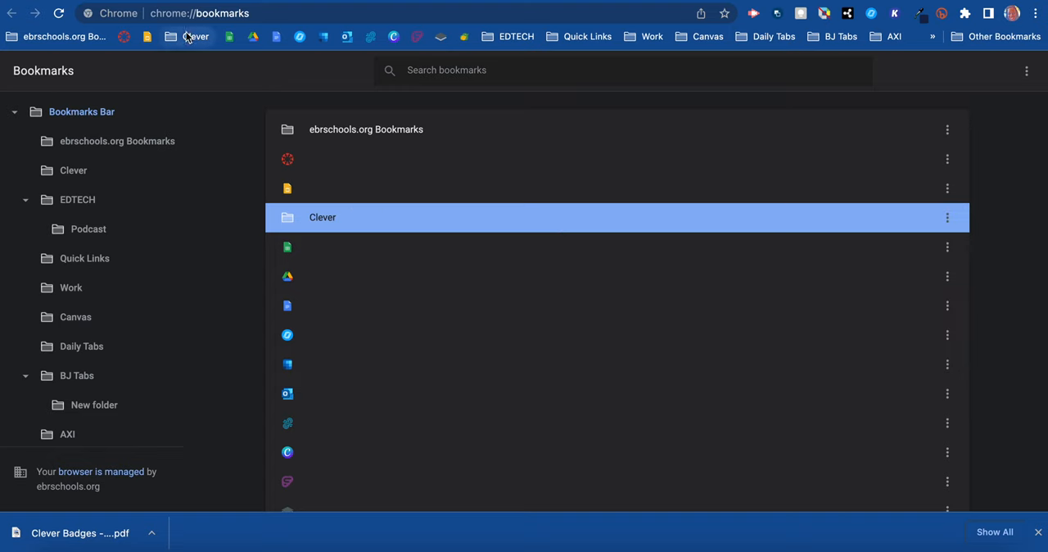
mouse_move(195, 36)
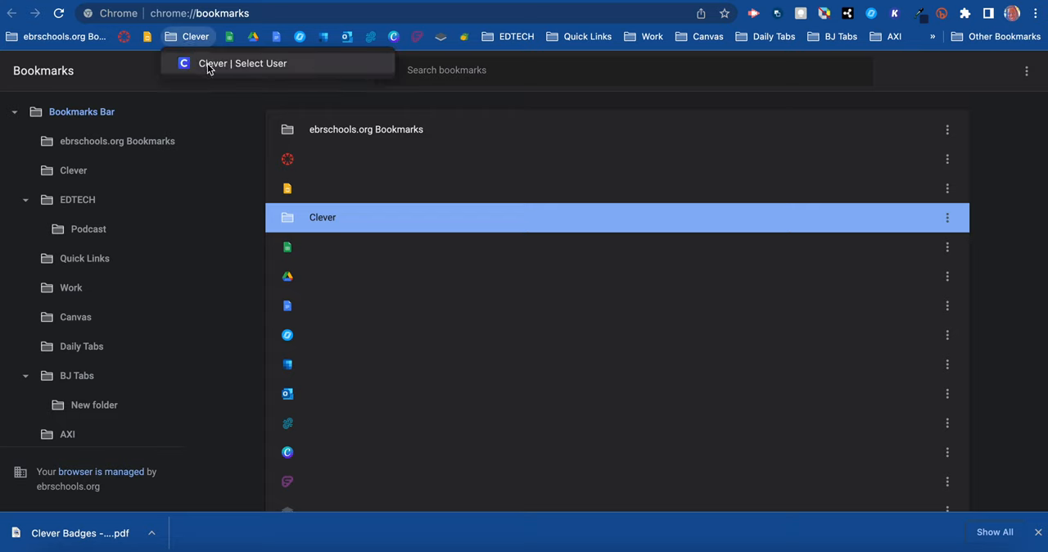
mouse_move(236, 67)
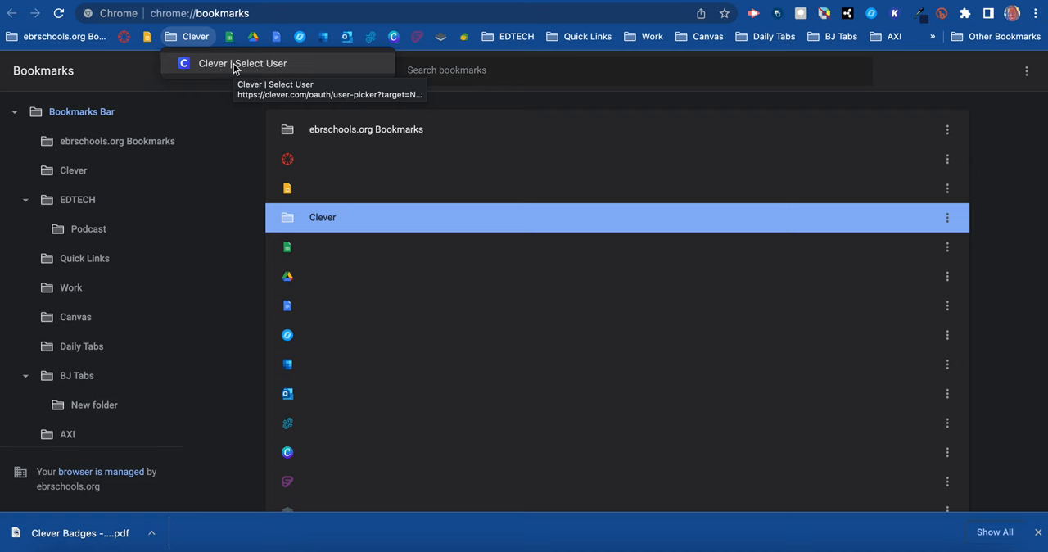